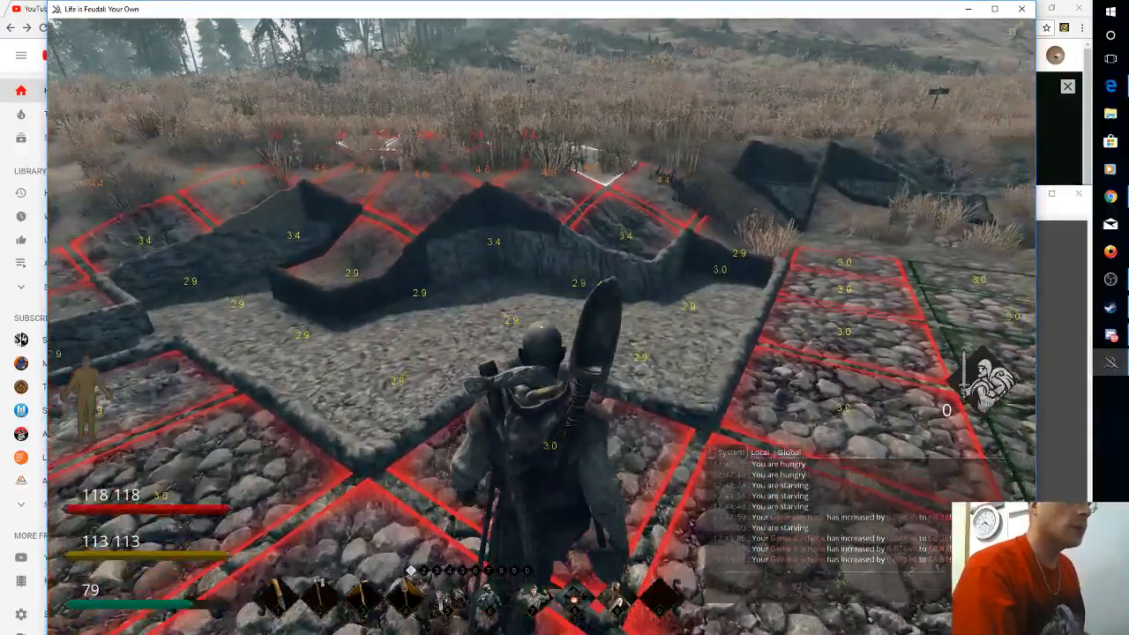
mouse_move(564, 318)
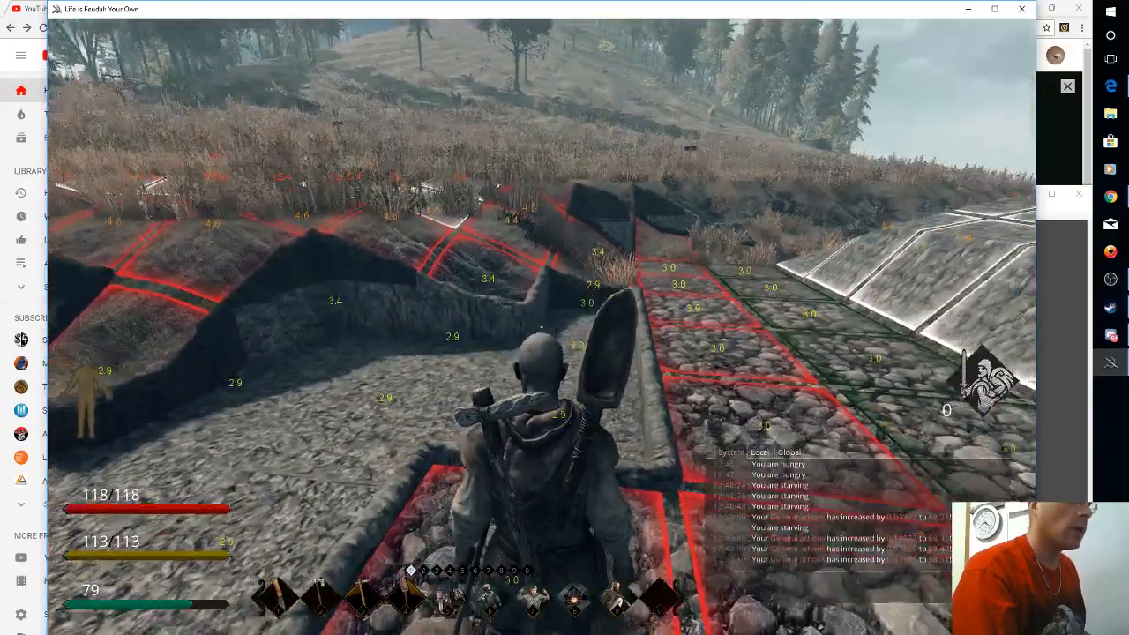
mouse_move(565, 318)
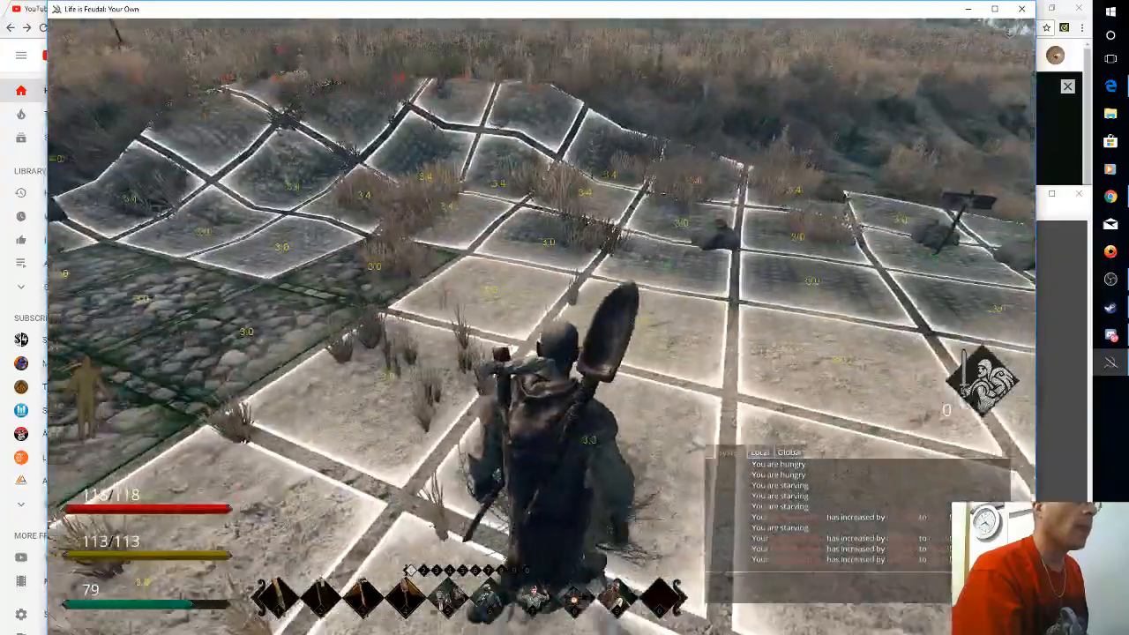
mouse_move(564, 317)
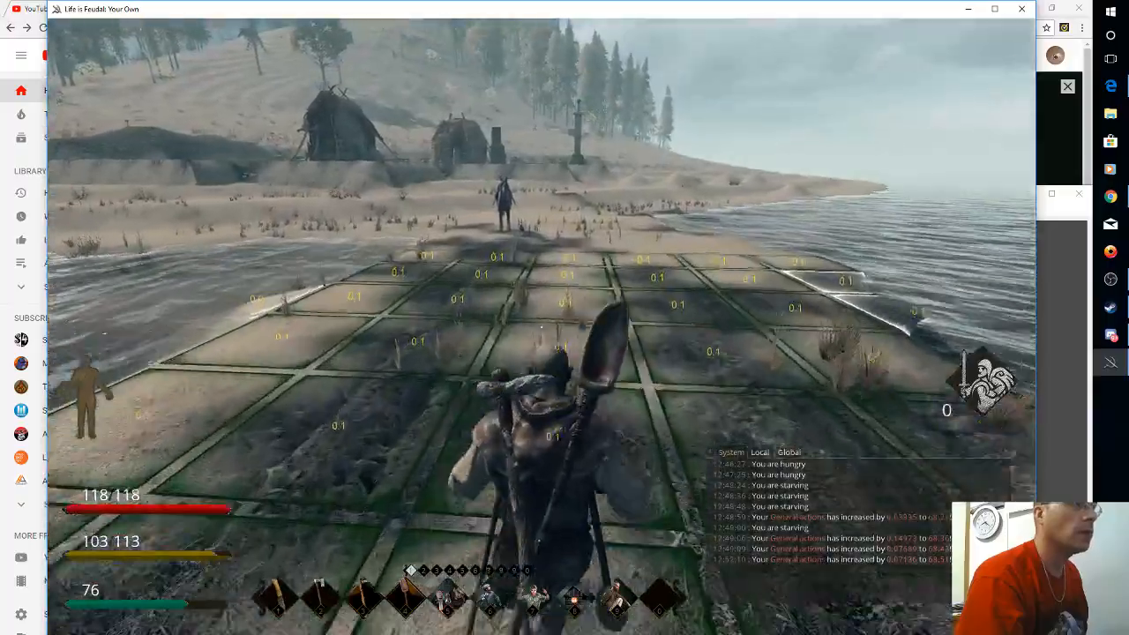
mouse_move(540, 317)
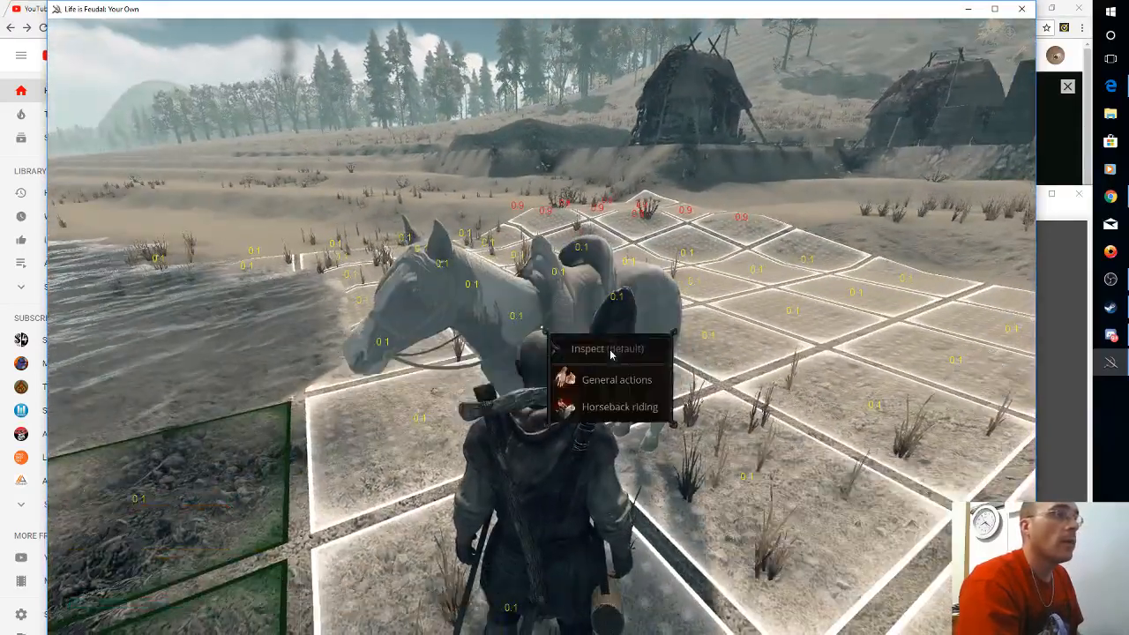
Step: Dismiss the horse's action menu and walk to the cobblestone yard of wicker boxes
left_click(620, 407)
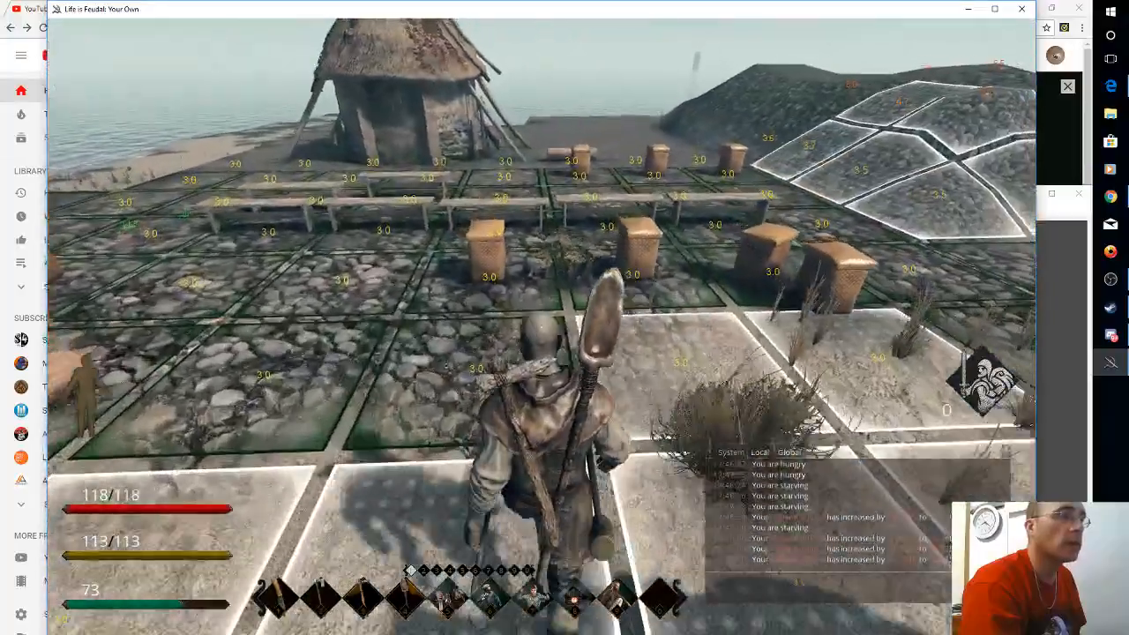
Step: Open a wicker storage box via General actions > Open to view its contents
right_click(609, 353)
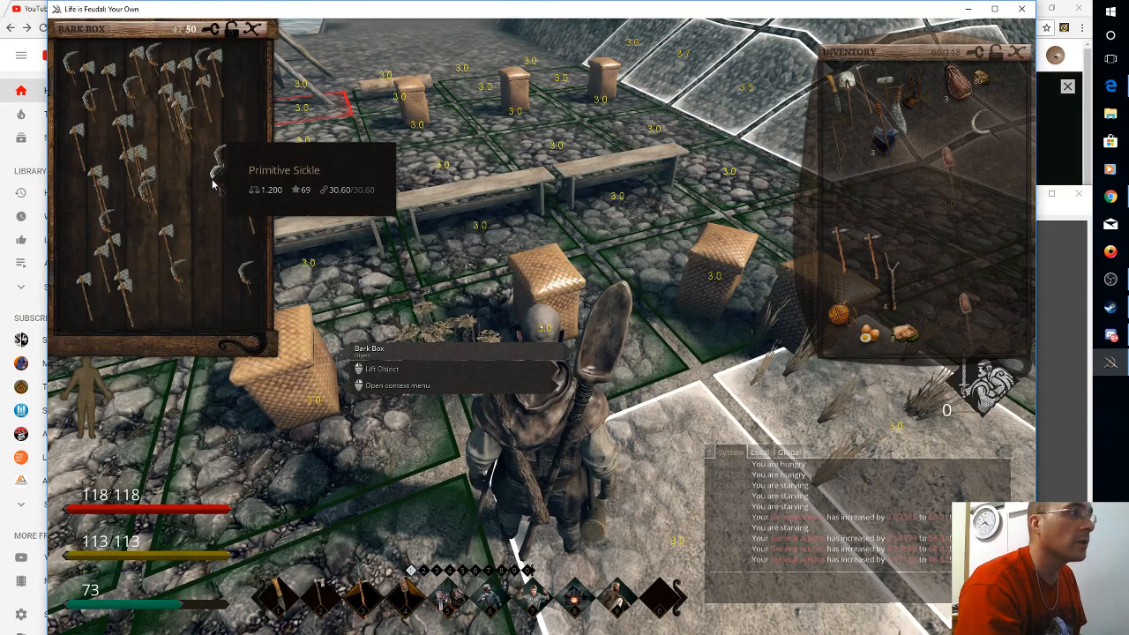
mouse_move(255, 44)
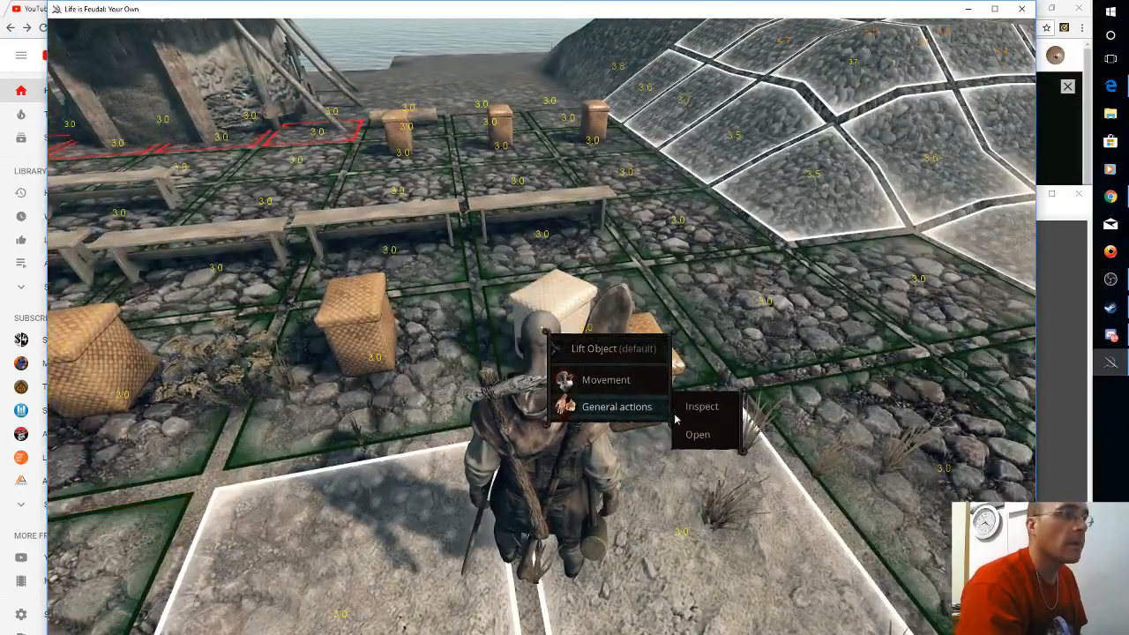
left_click(698, 434)
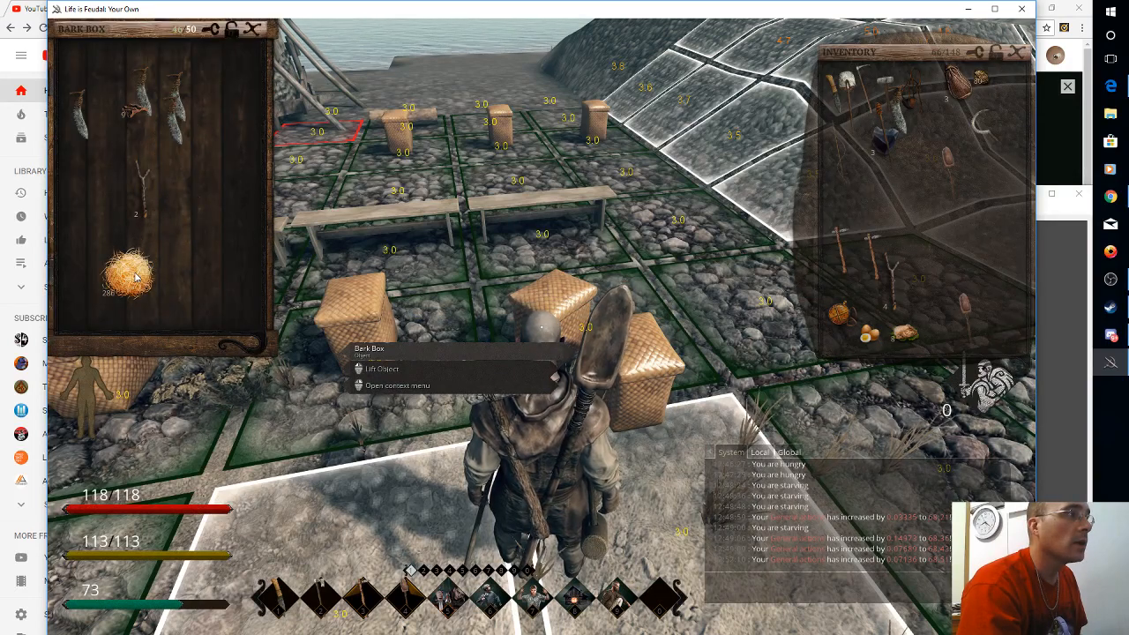
mouse_move(132, 278)
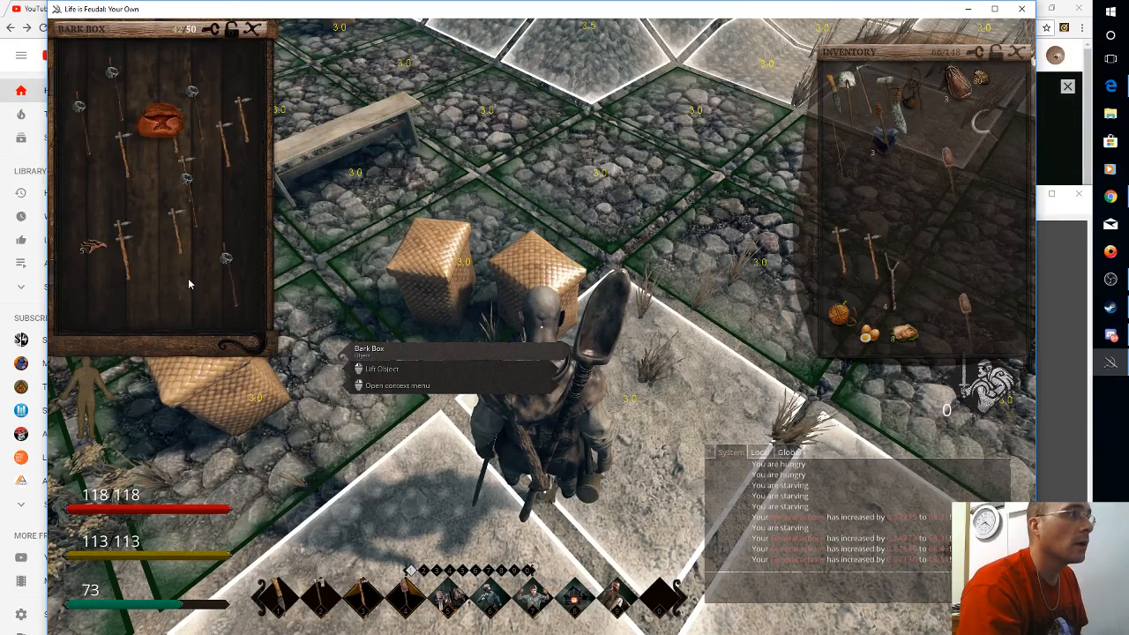
mouse_move(181, 234)
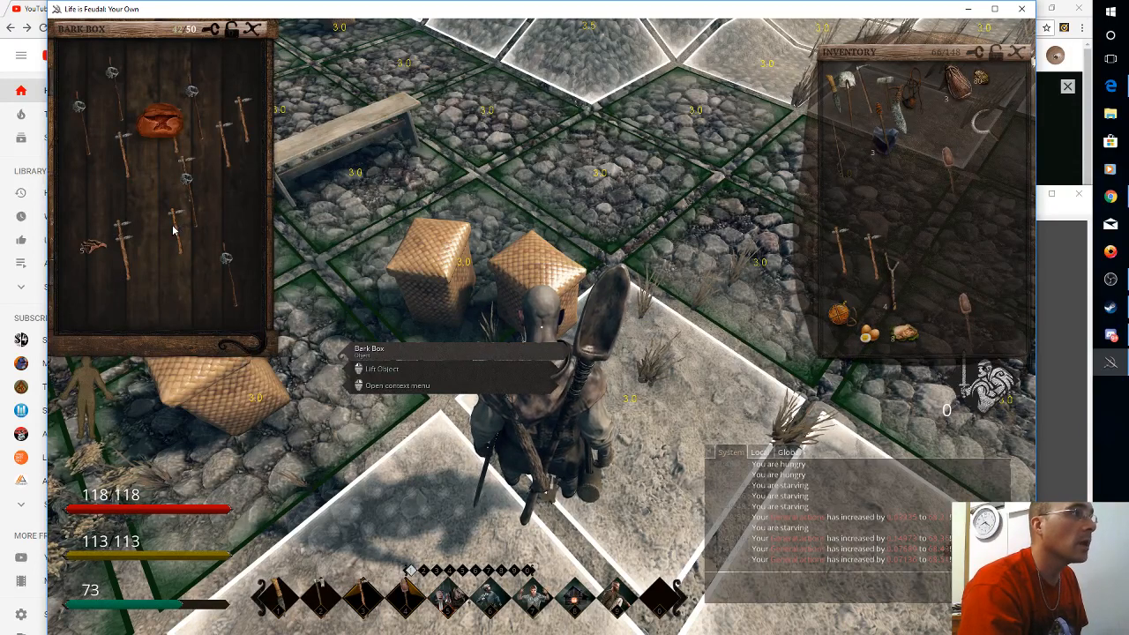
mouse_move(157, 119)
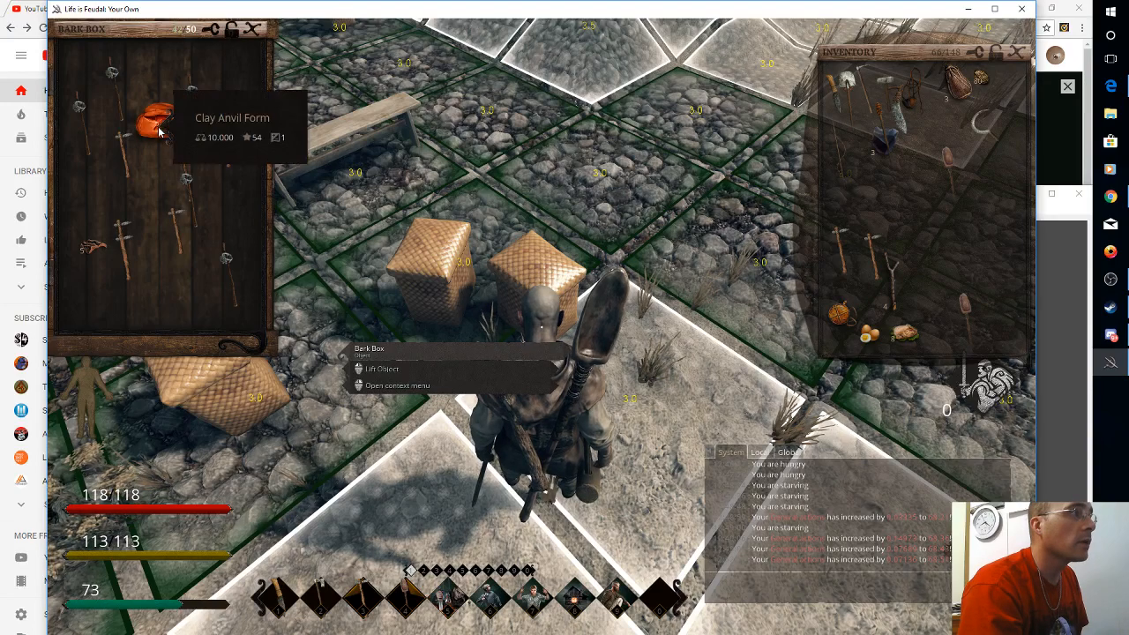
mouse_move(190, 97)
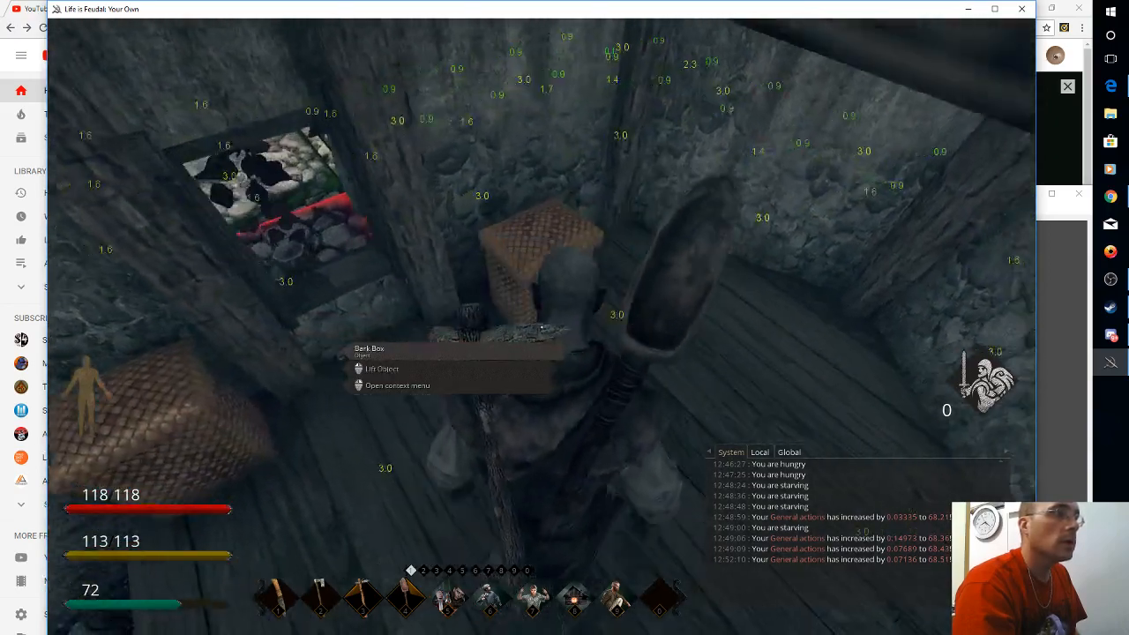
mouse_move(542, 326)
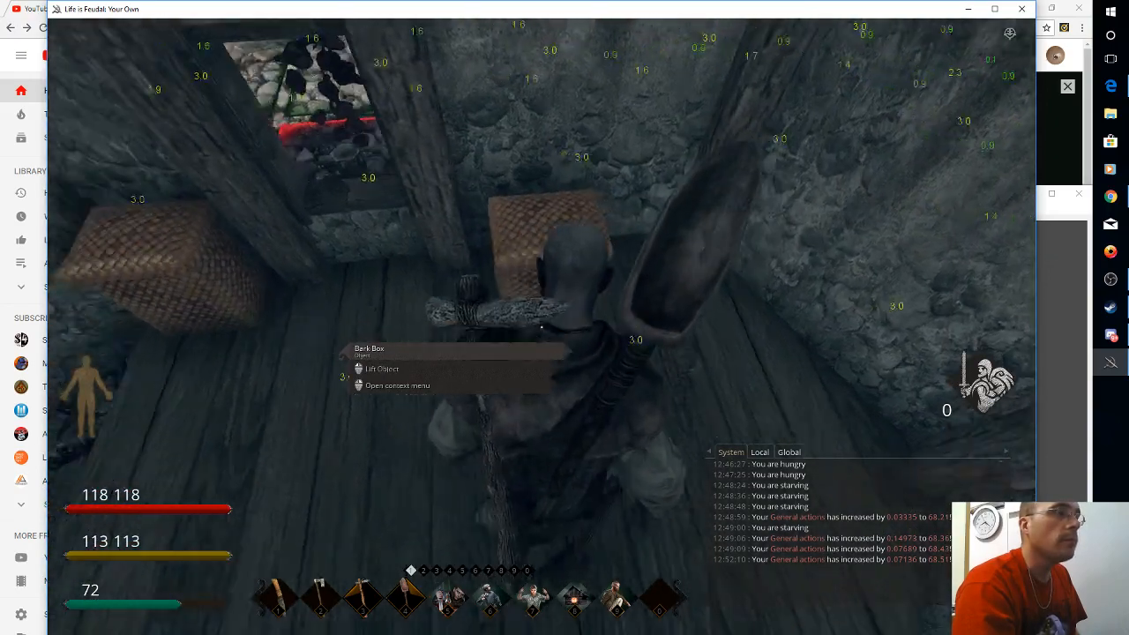